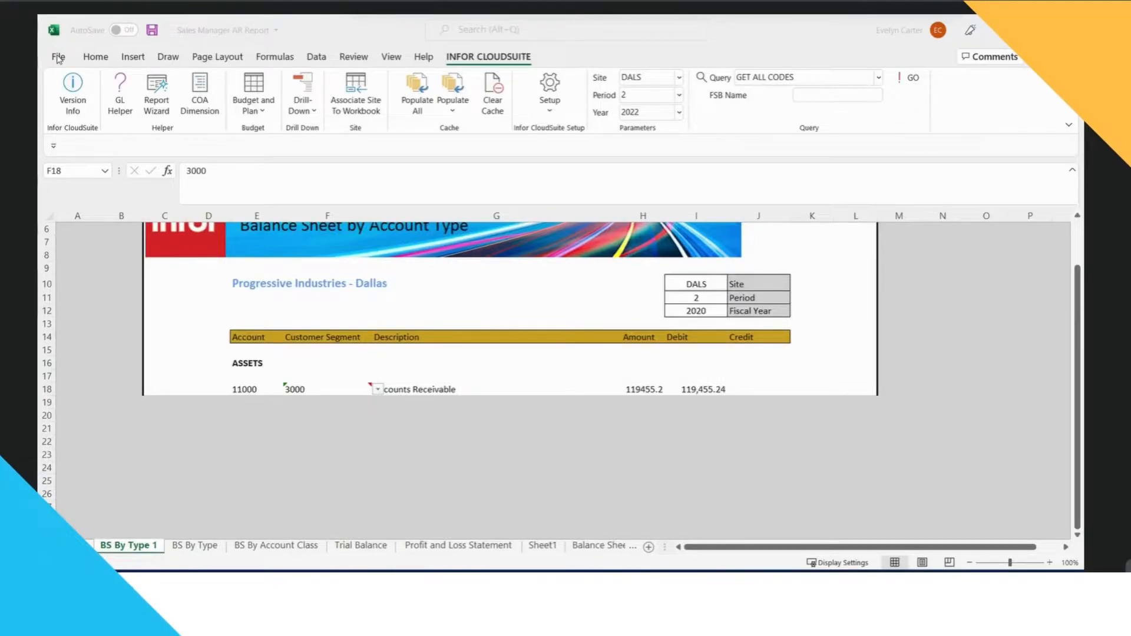
mouse_move(584, 381)
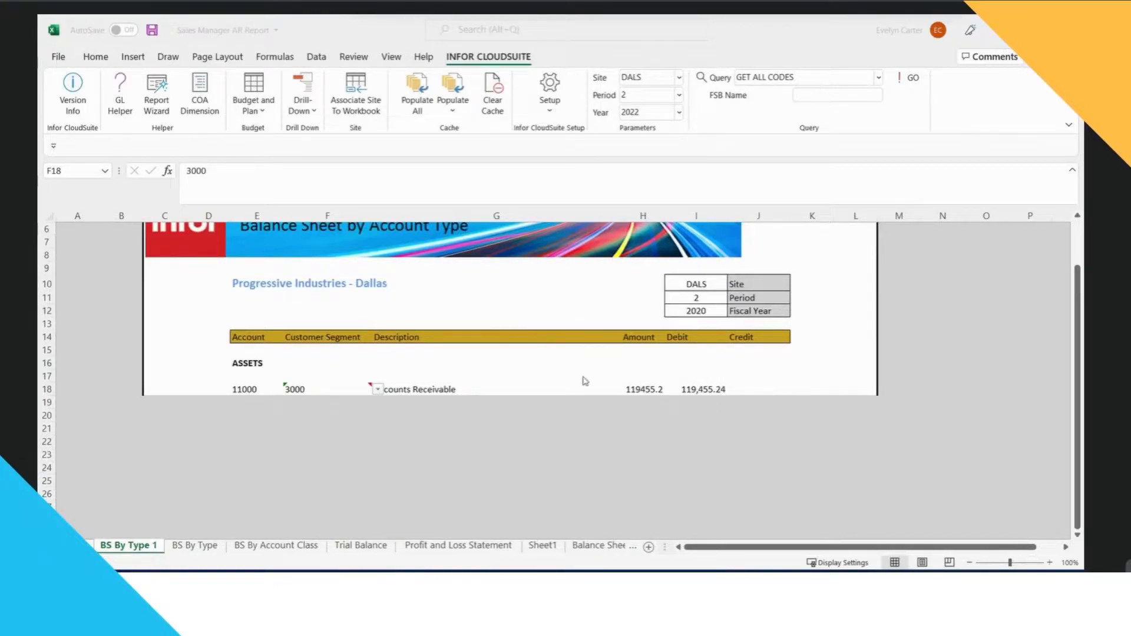
- Change the Accounts Receivable customer segment from 3000 to 2000, giving 24,132.78
left_click(451, 379)
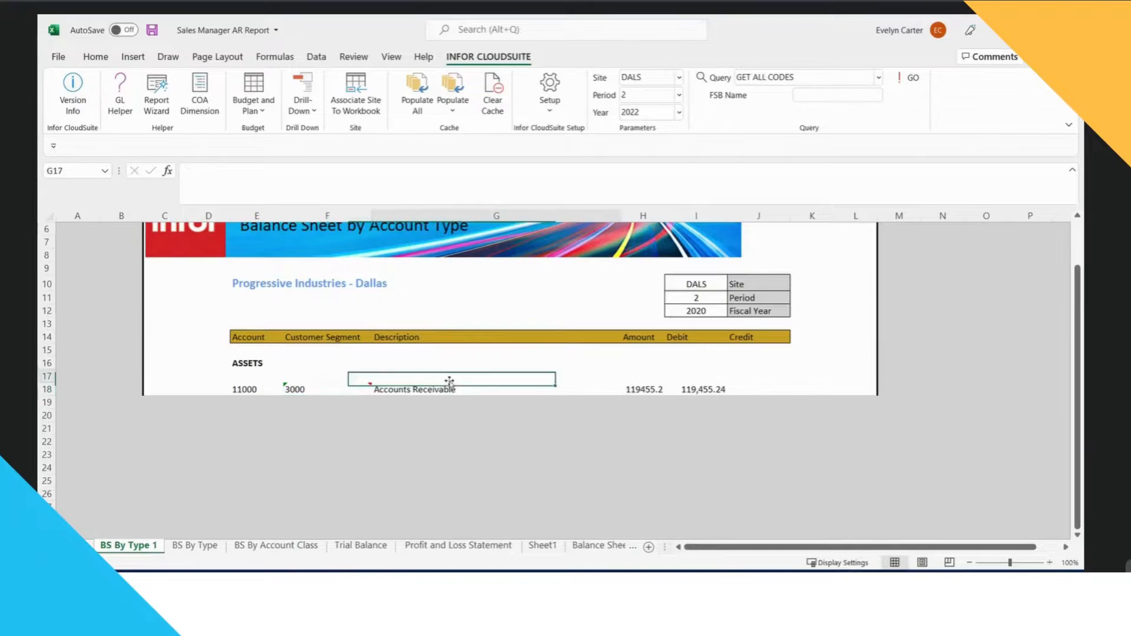
left_click(295, 390)
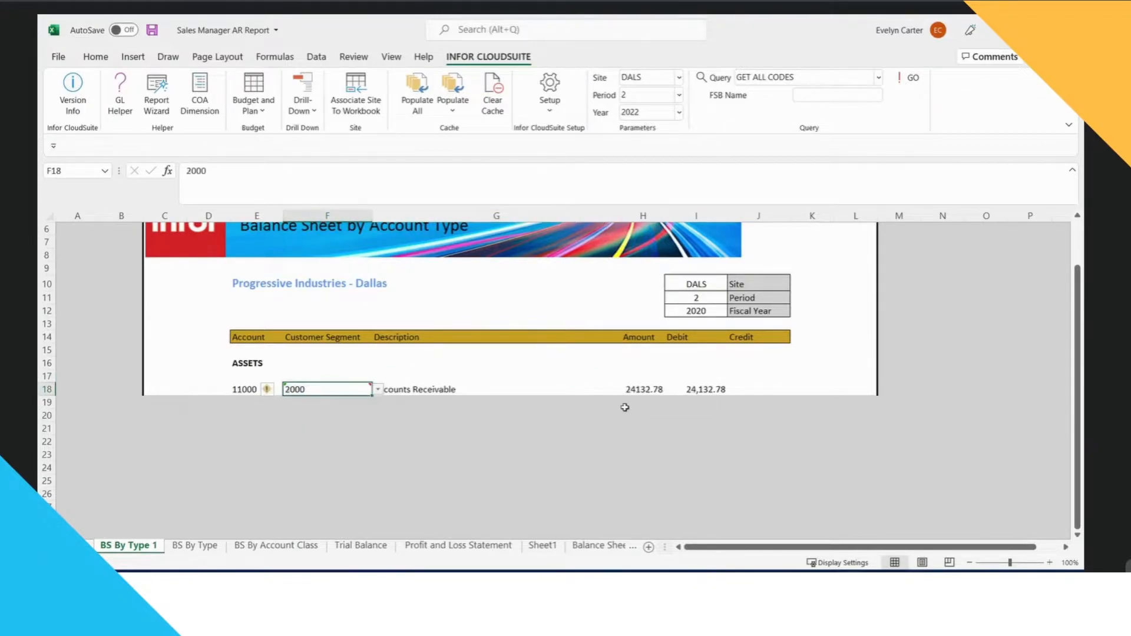
mouse_move(443, 402)
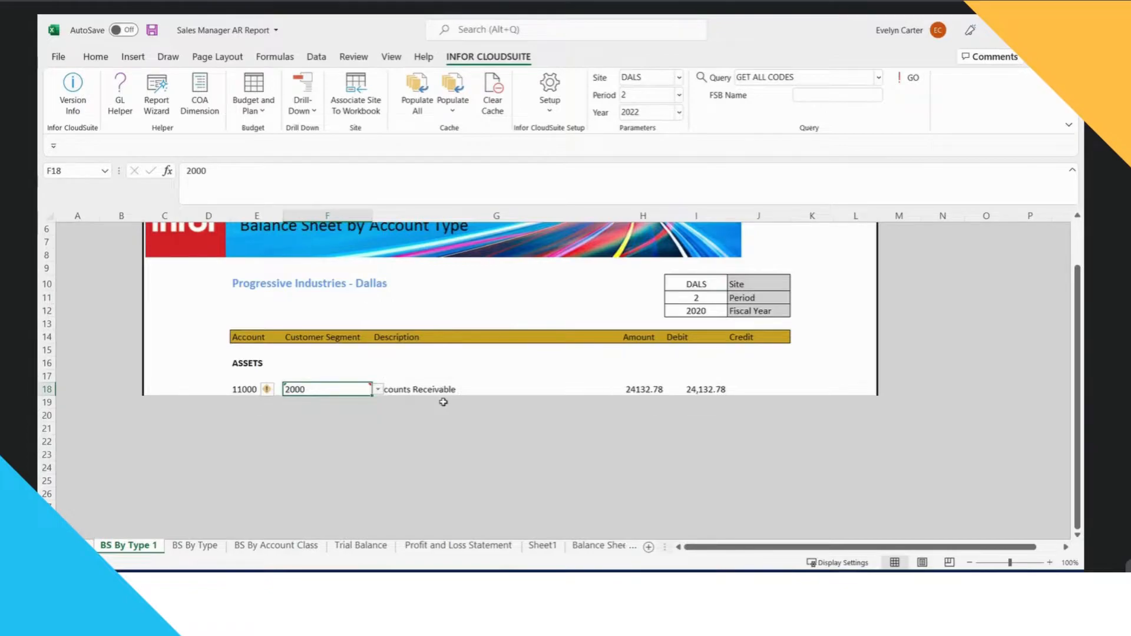
mouse_move(494, 390)
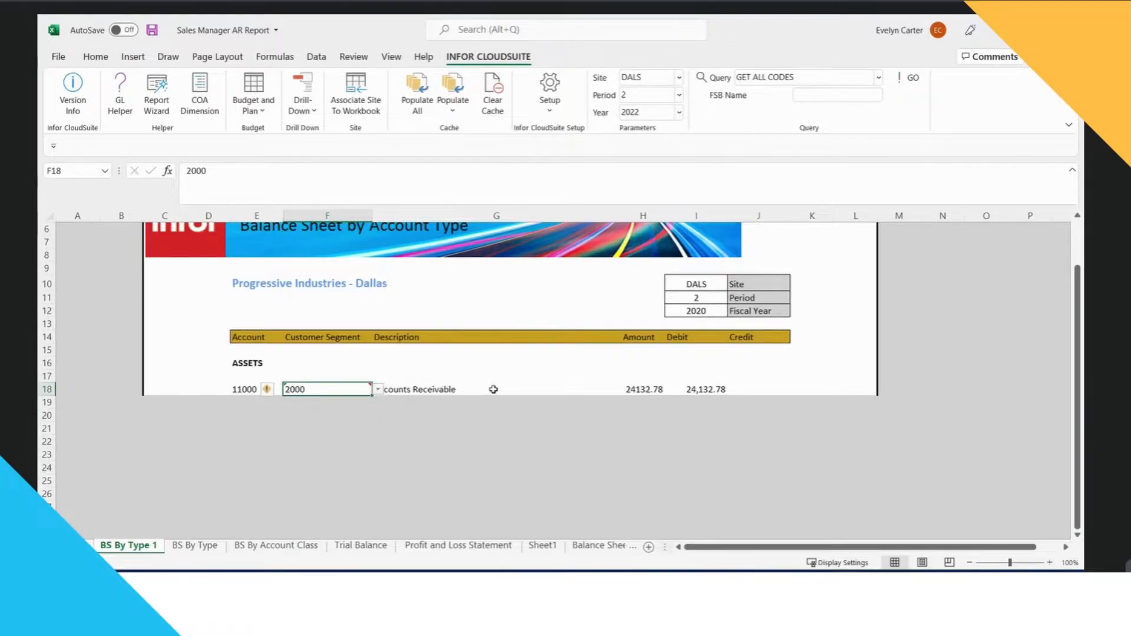
mouse_move(470, 390)
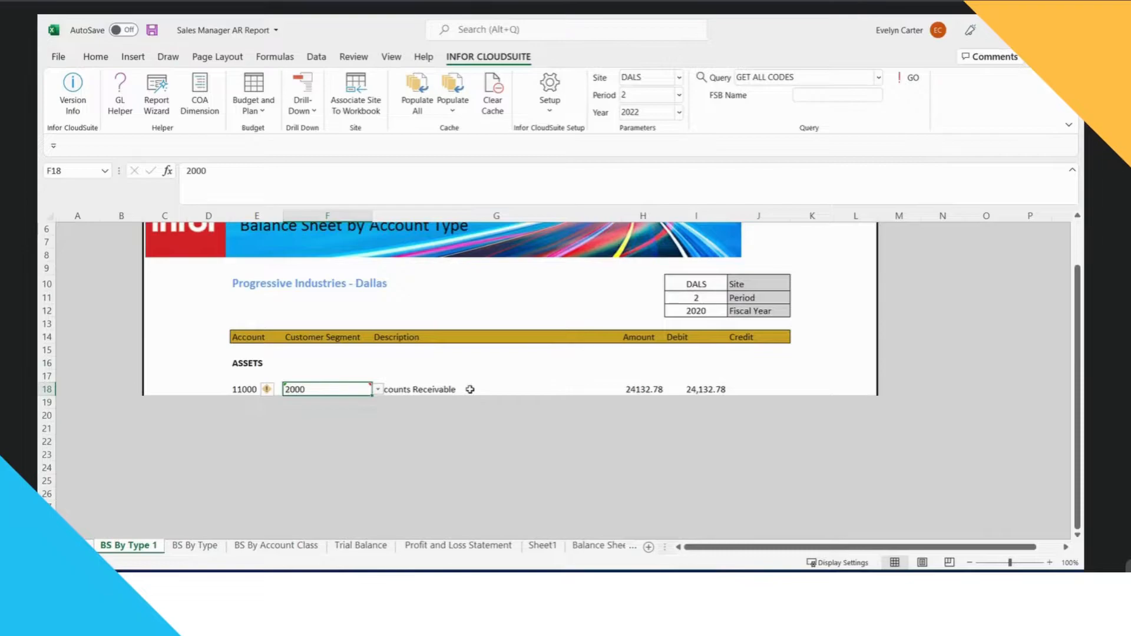
mouse_move(522, 378)
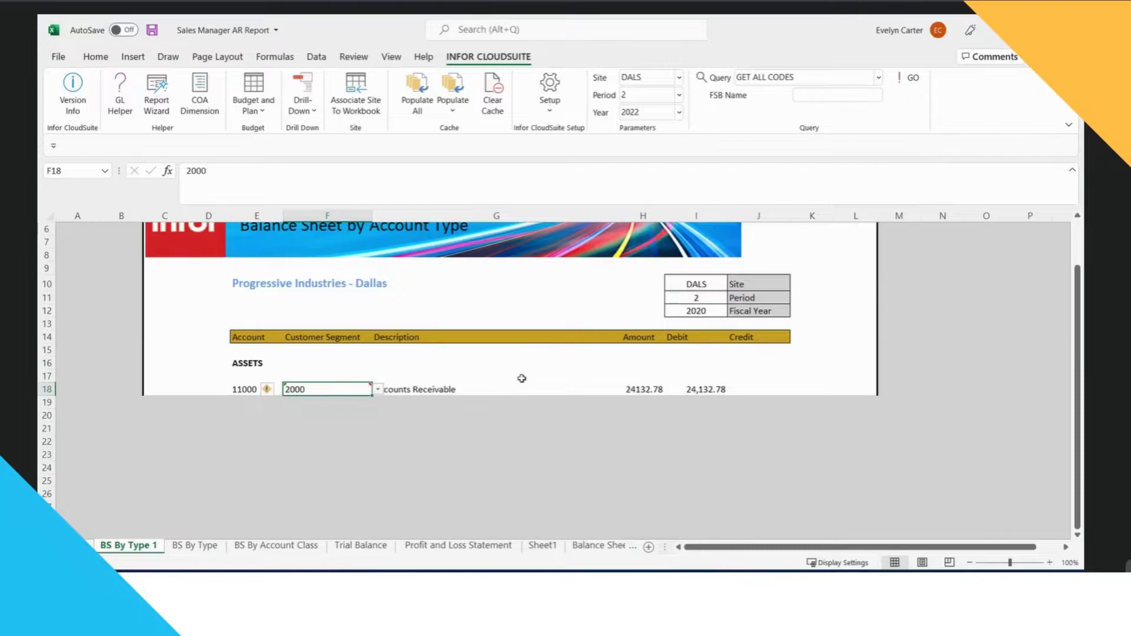
mouse_move(560, 390)
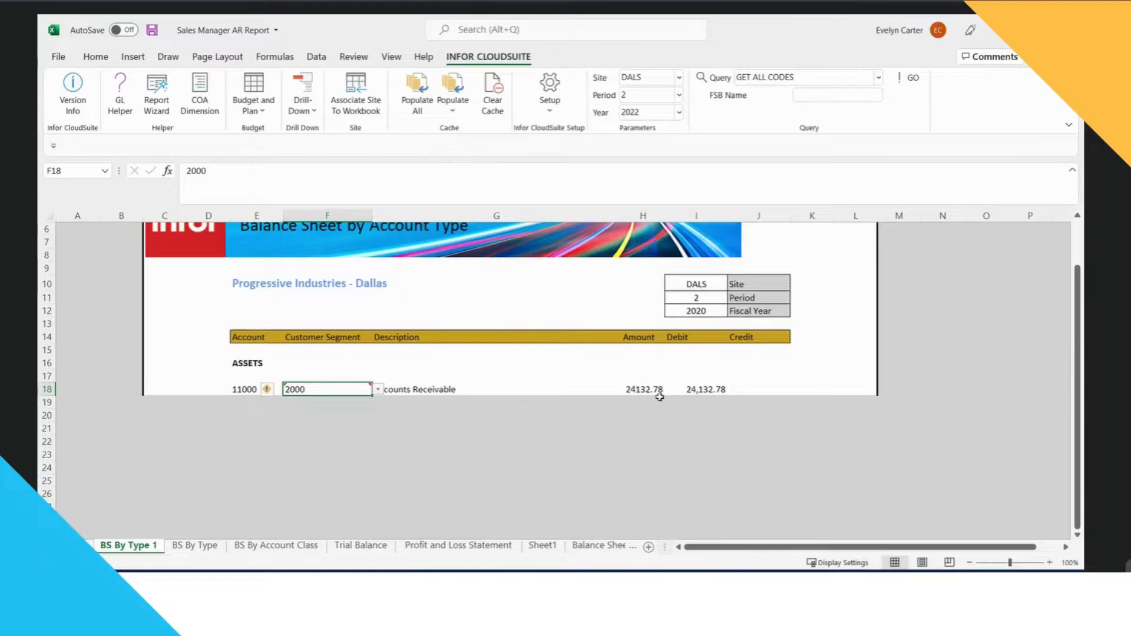
- Drill the 24,132.78 receivable into a new worksheet, select its three transactions, then return
right_click(642, 389)
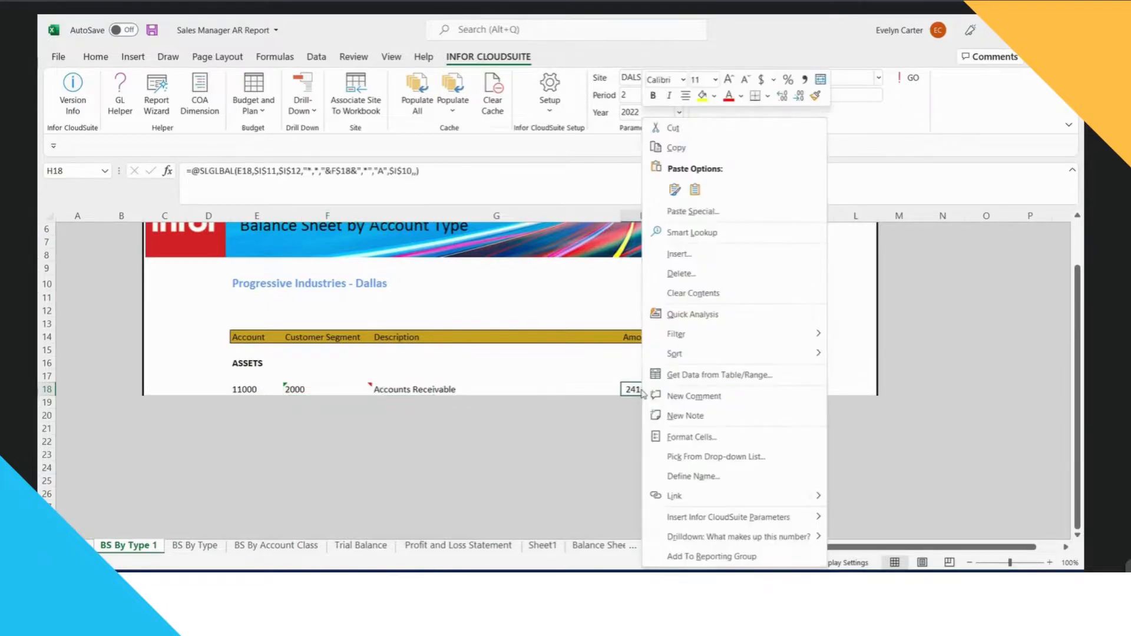
mouse_move(736, 536)
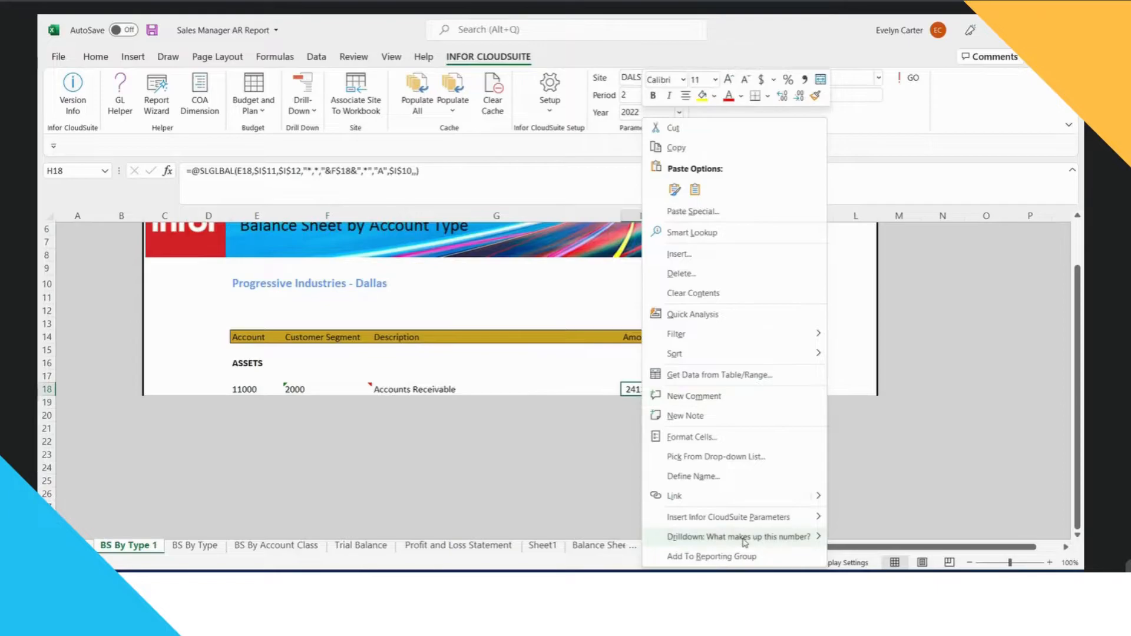
mouse_move(745, 537)
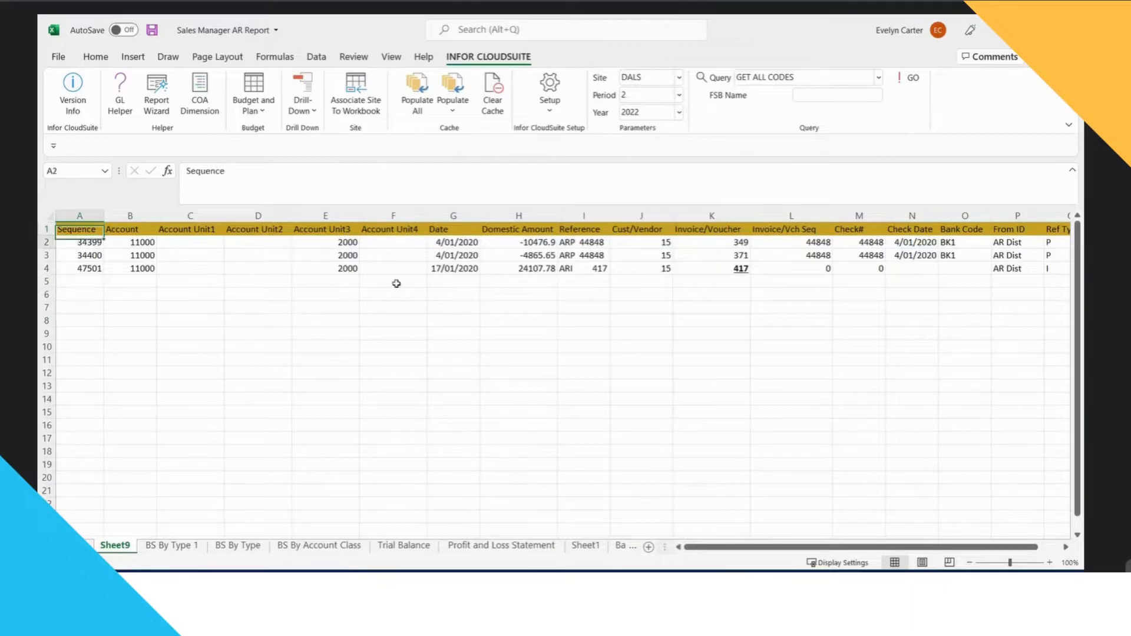
left_click_drag(89, 241, 711, 267)
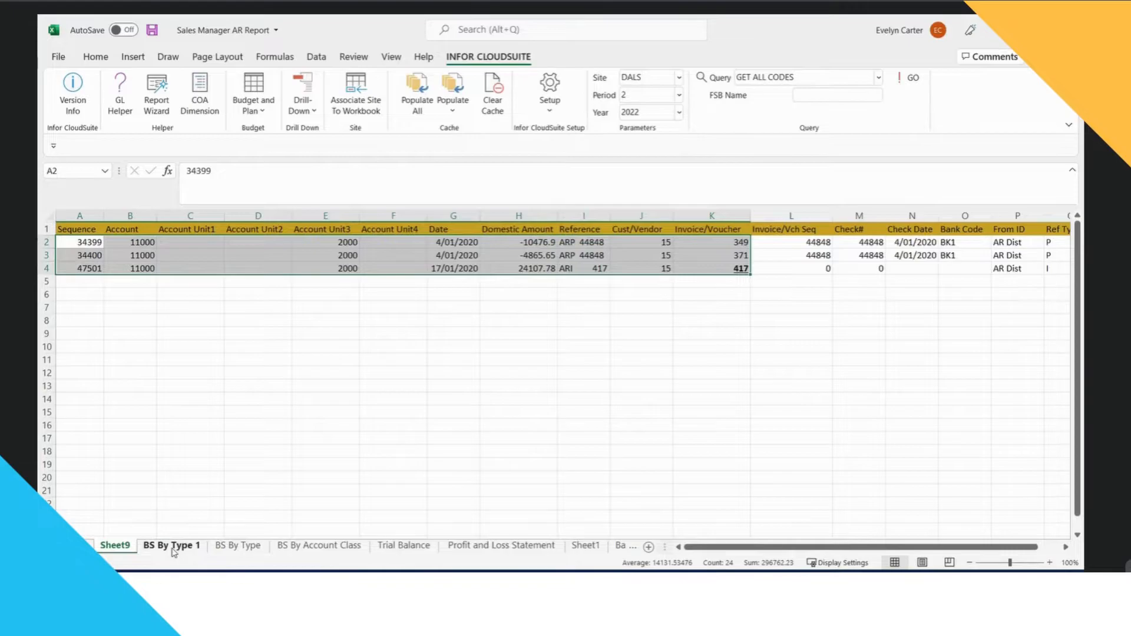
left_click(170, 546)
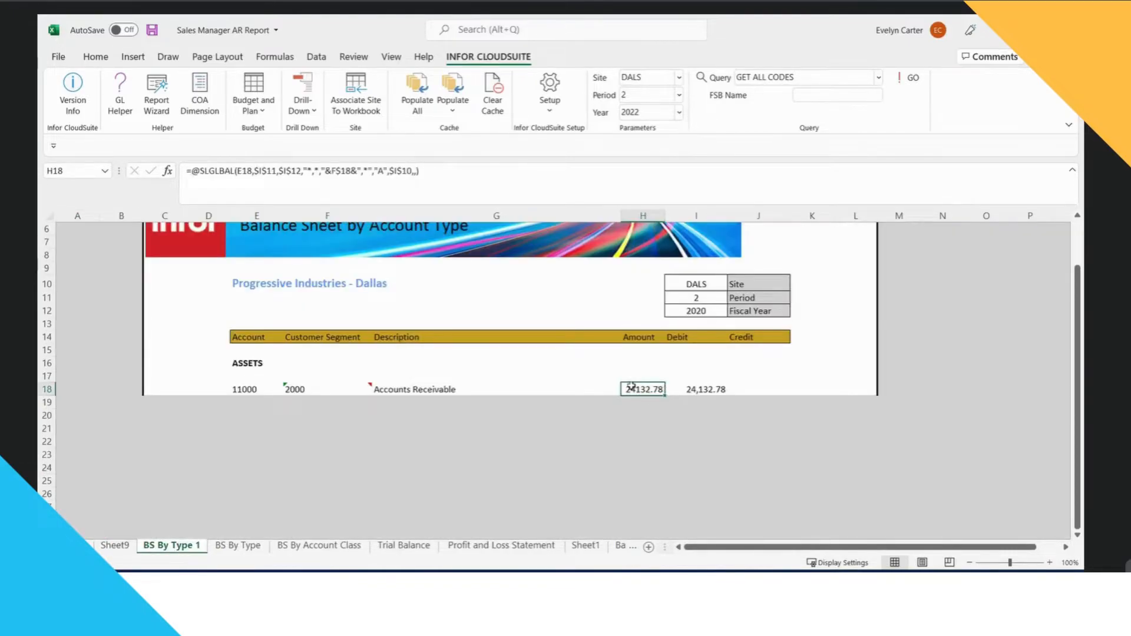
- Drill the receivable into the CloudSuite G/L Posted Transactions form, maximized, showing ARI 417's debit
right_click(642, 389)
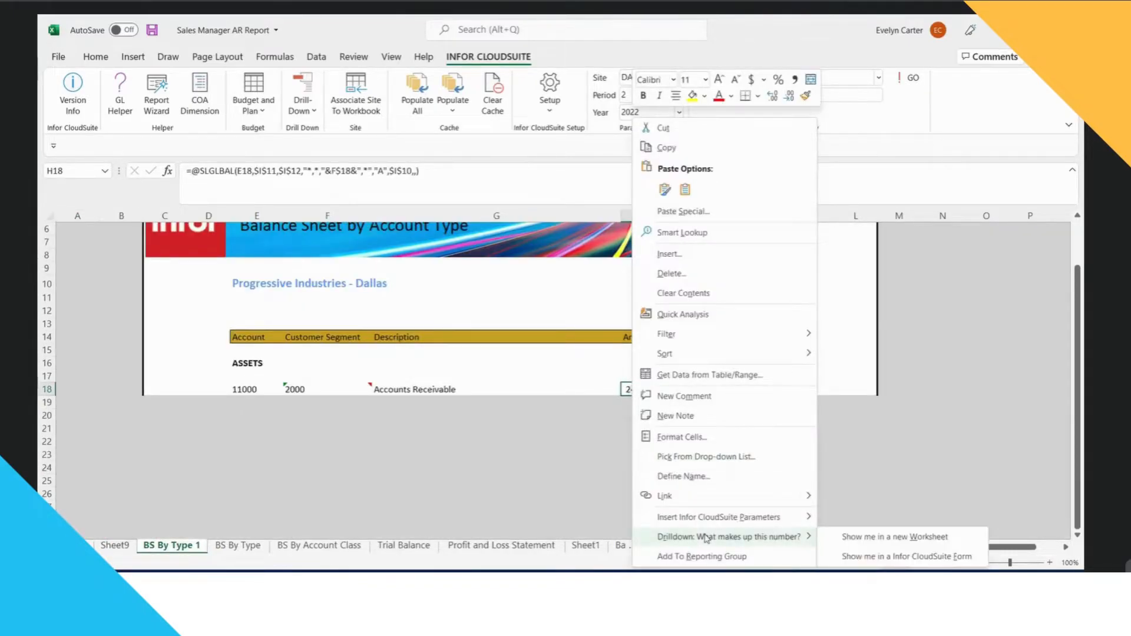
left_click(906, 556)
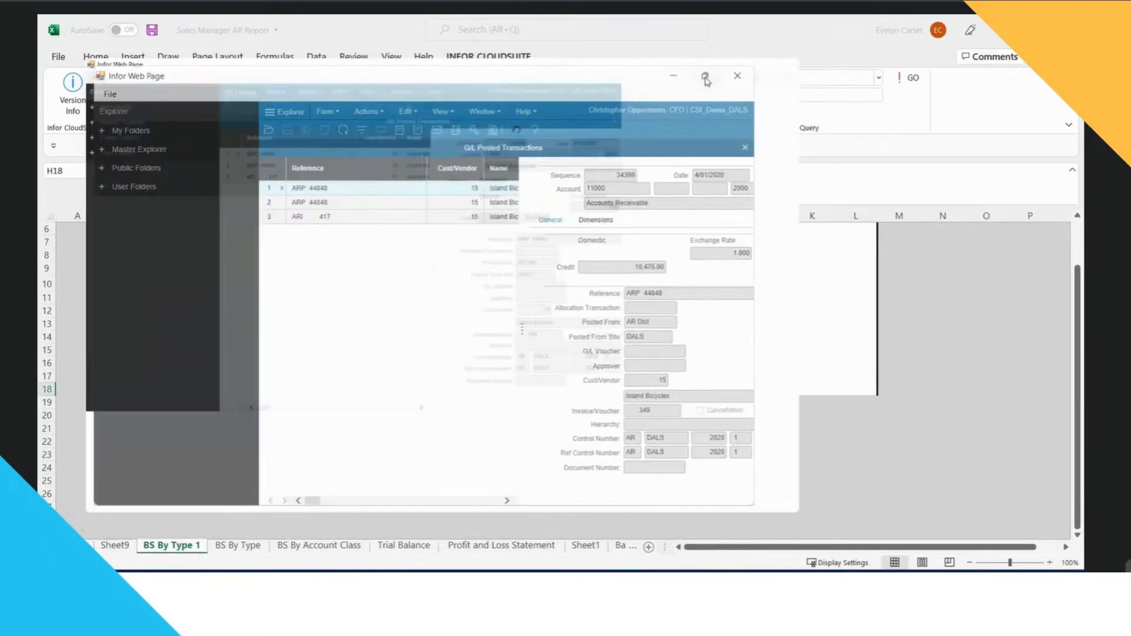
left_click(706, 76)
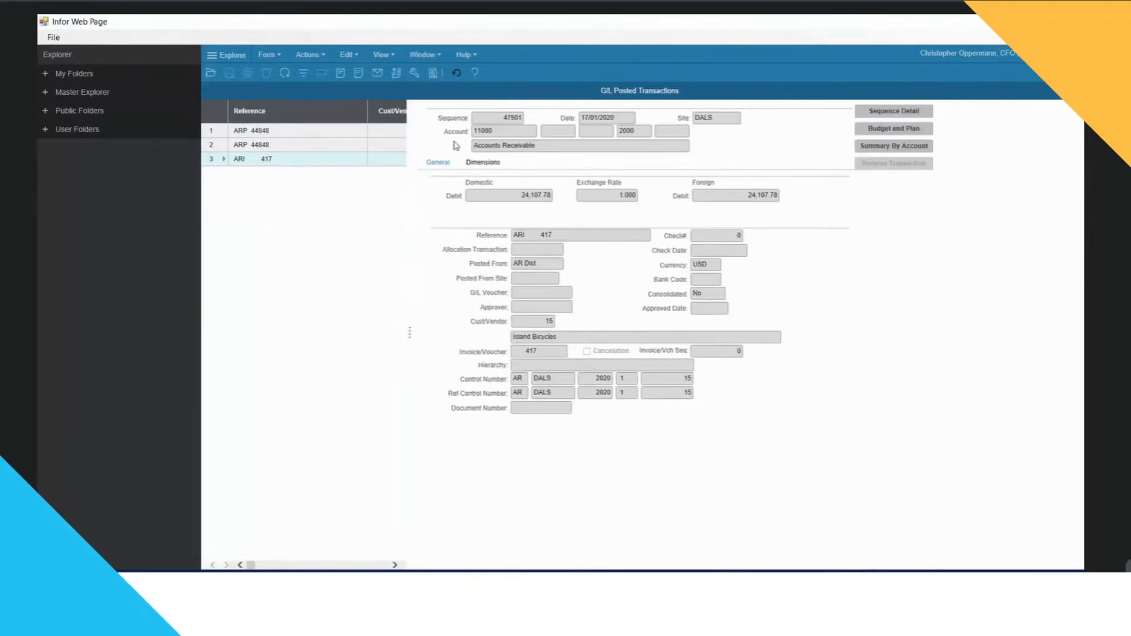
mouse_move(502, 139)
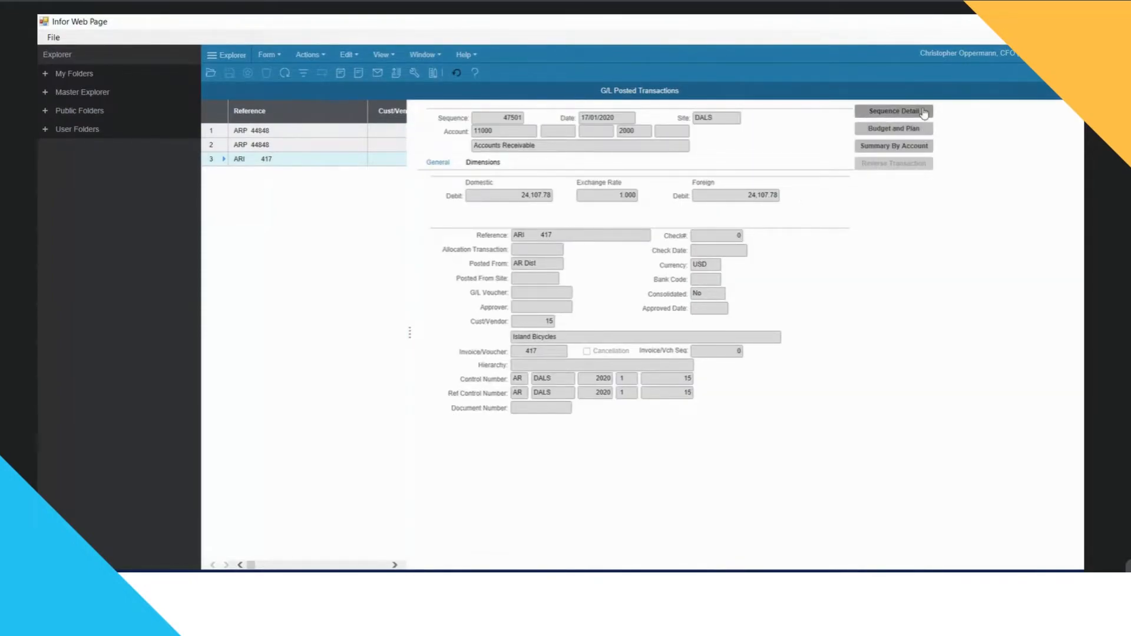
- Open Sequence Detail for invoice 417's 24,107.78 receivable posting
left_click(893, 112)
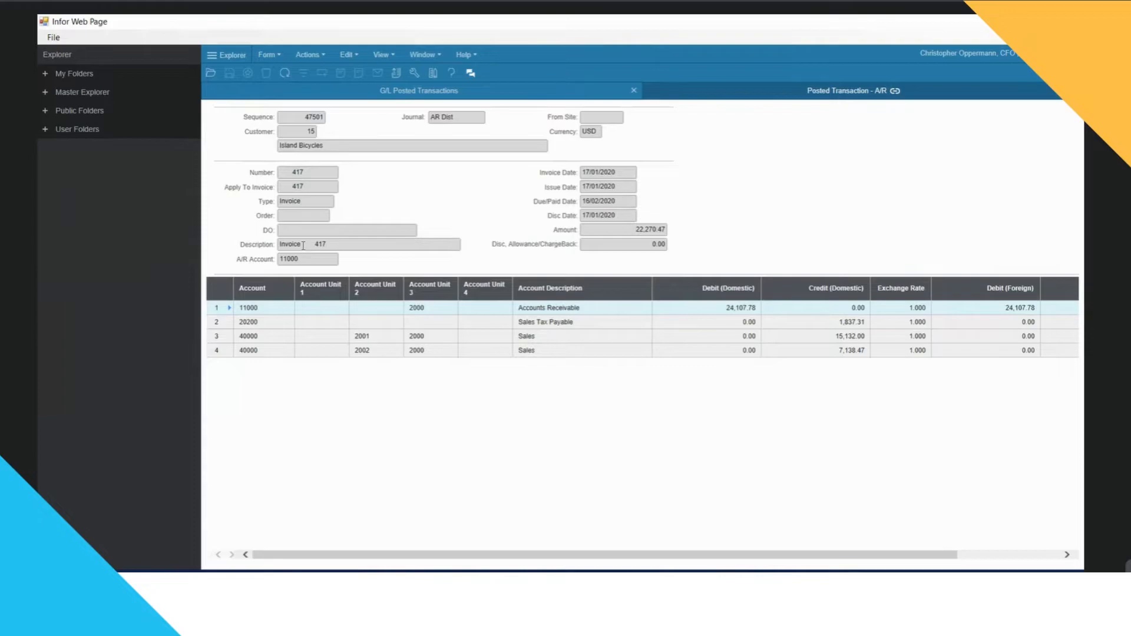
mouse_move(318, 199)
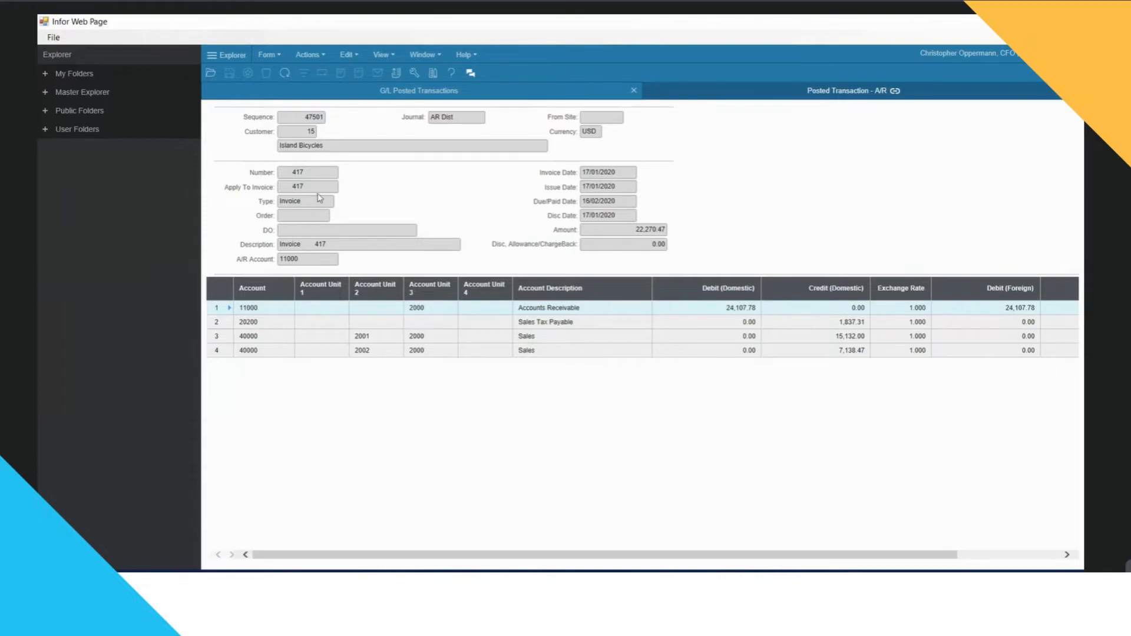
- Open invoice 417's listing, then drill into customer order DC00000365
right_click(308, 186)
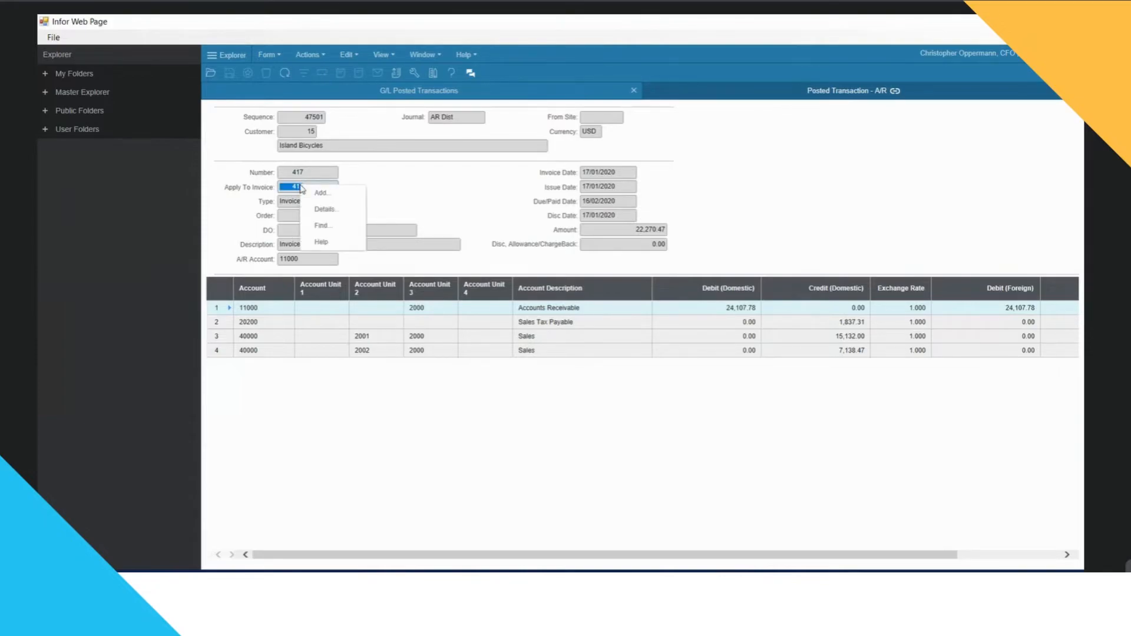
mouse_move(326, 209)
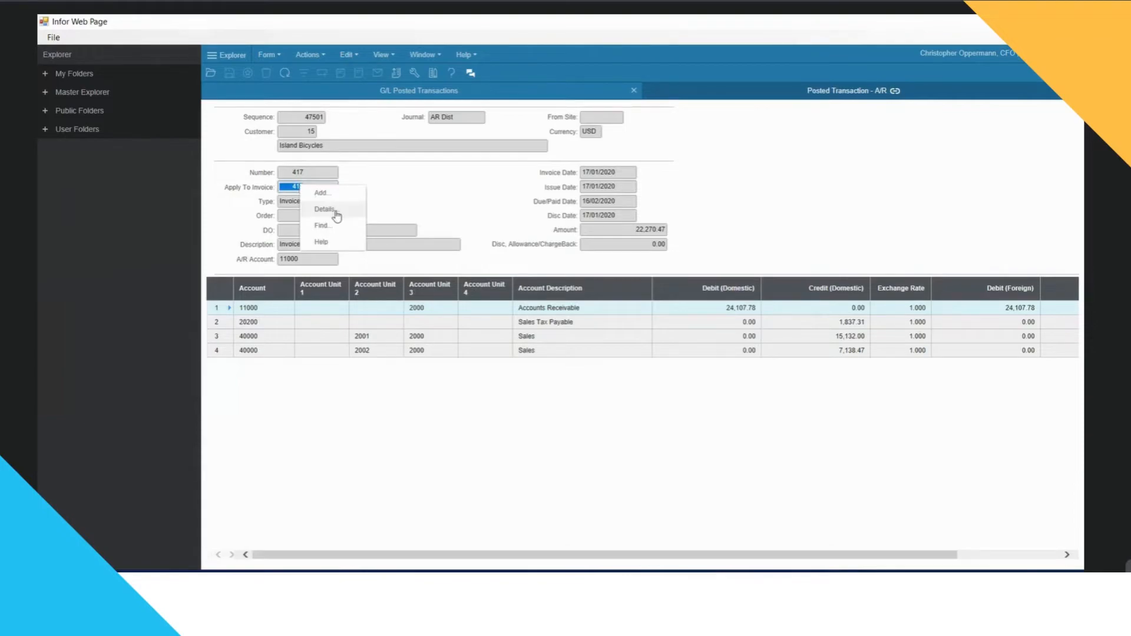
left_click(325, 209)
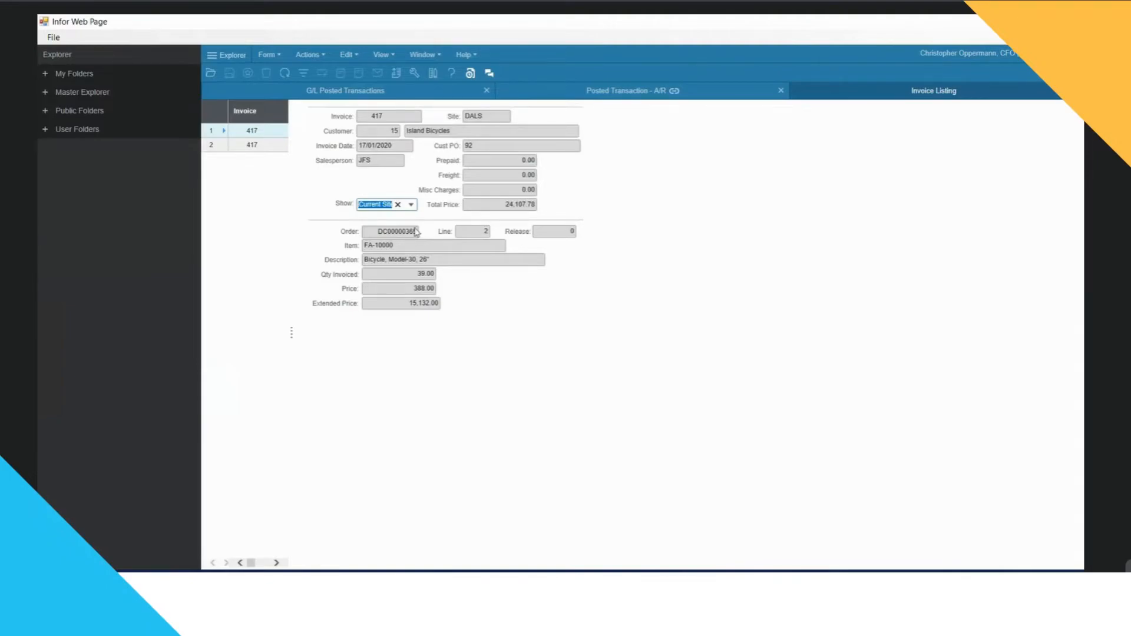
double_click(379, 245)
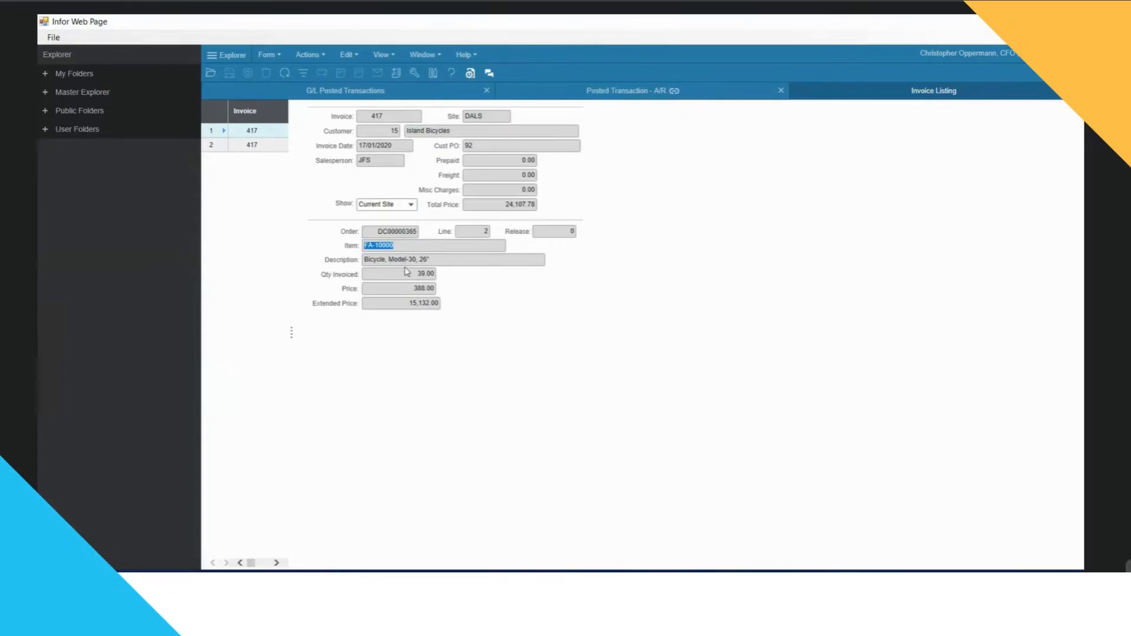
left_click(400, 273)
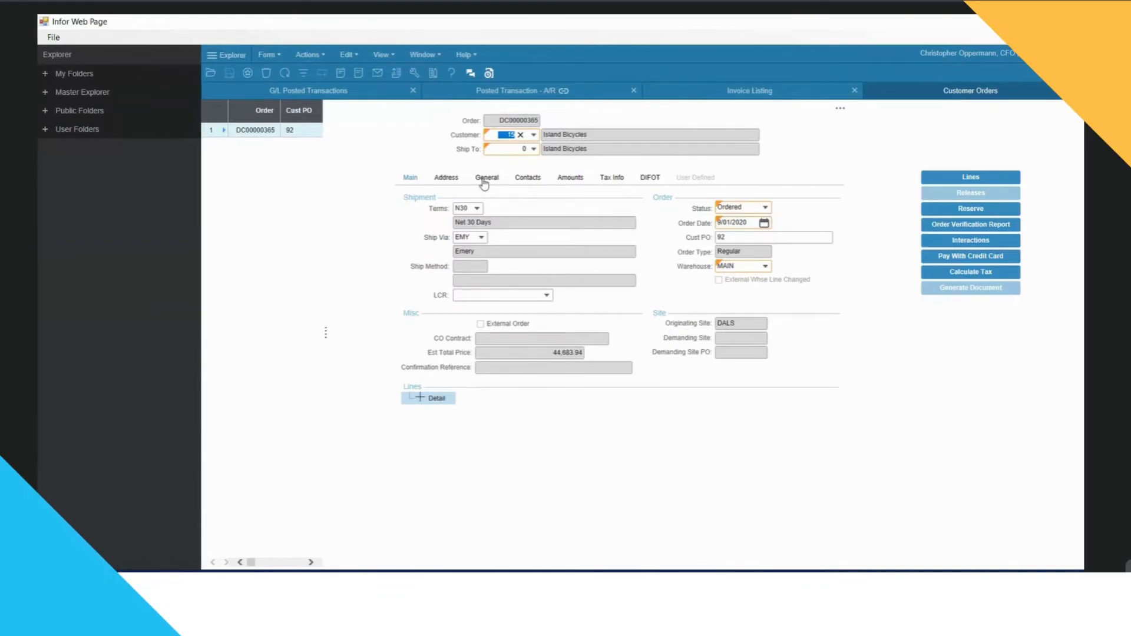
- View order DC00000365's General tab and reselect salesperson JFS
left_click(486, 178)
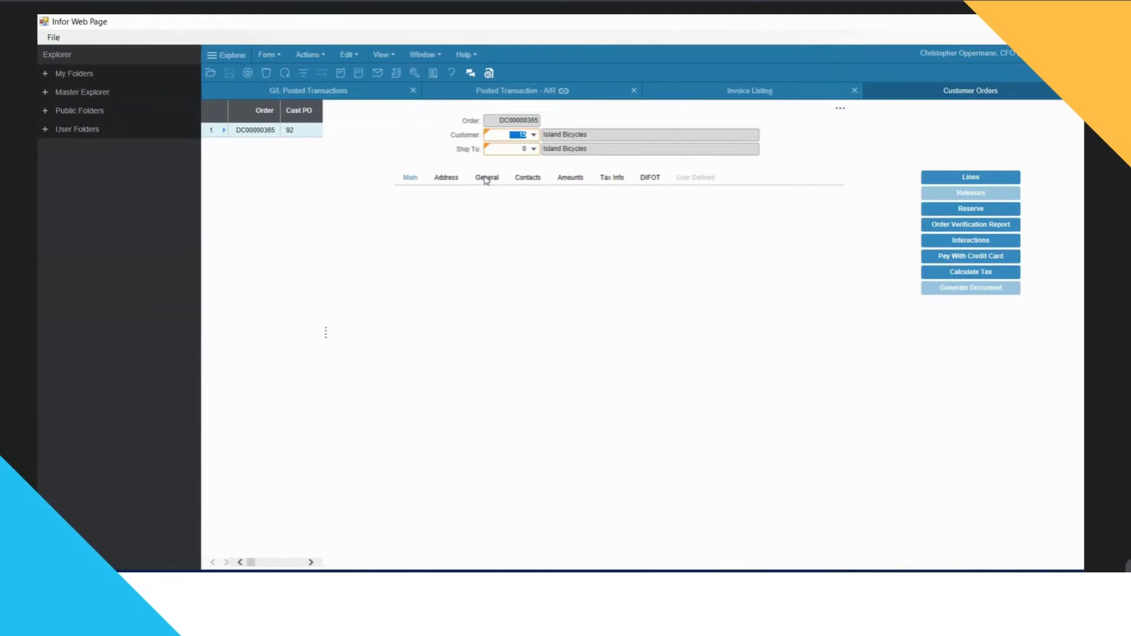
left_click(487, 177)
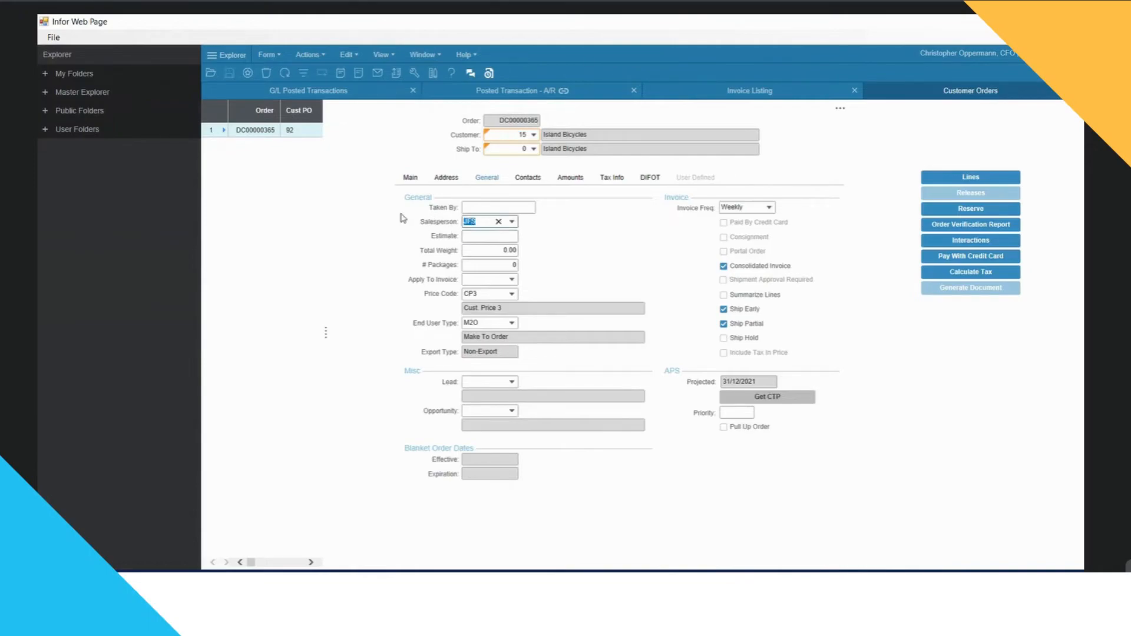
left_click(512, 221)
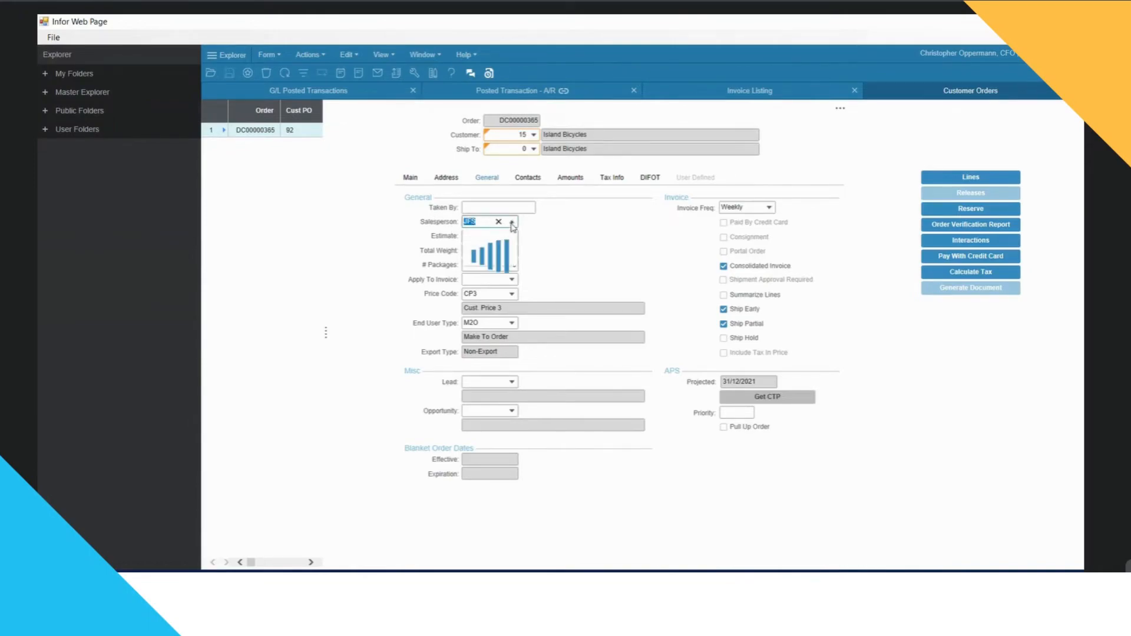
left_click(511, 221)
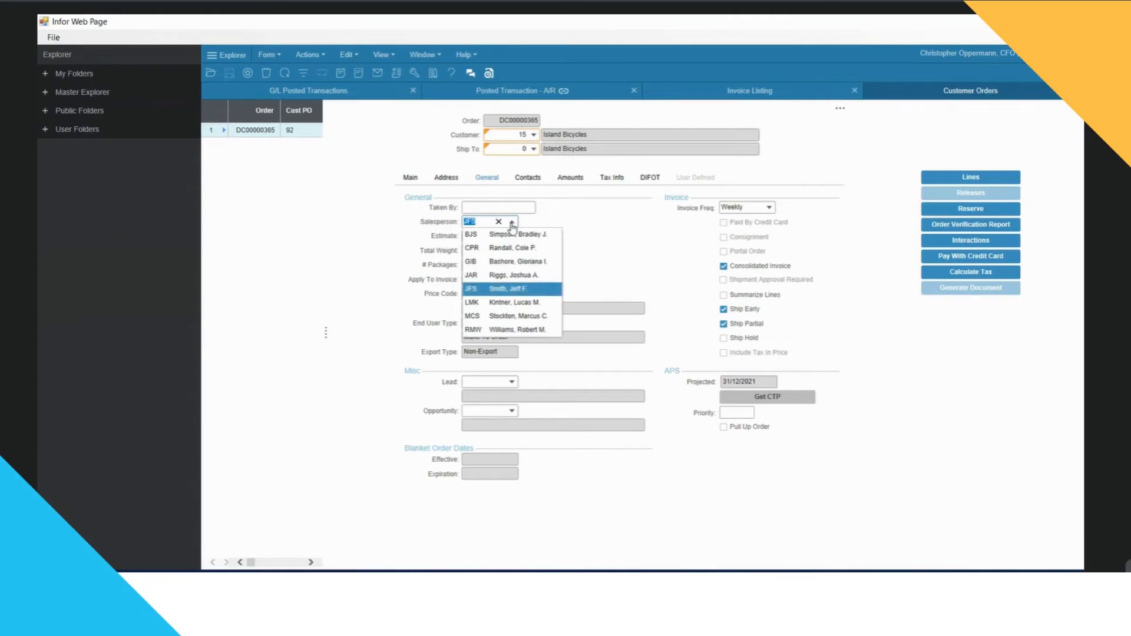
left_click(507, 289)
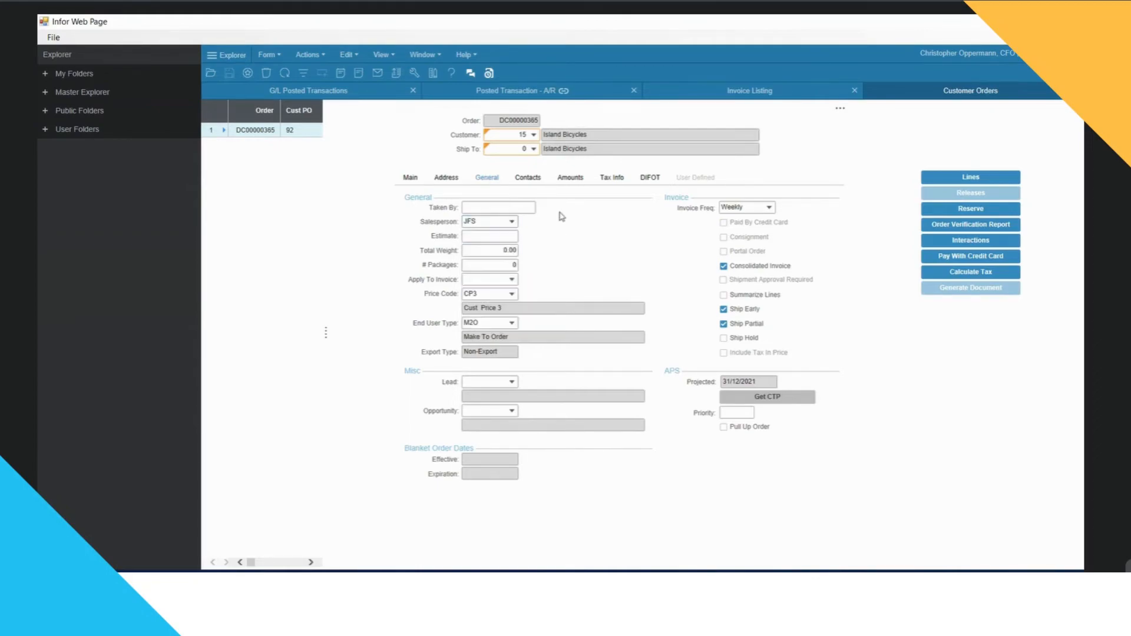